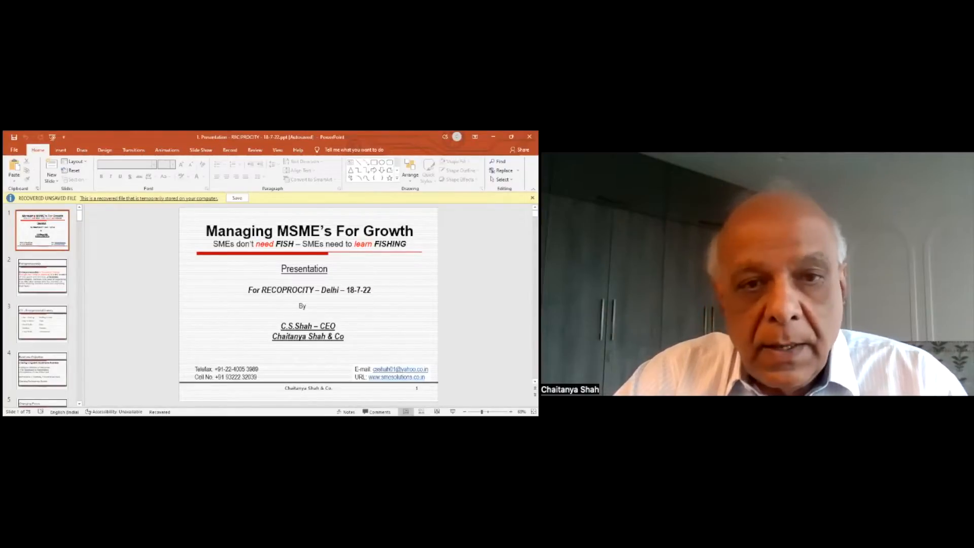
Show slide 2, the Entrepreneurship definition slide, from the thumbnail pane.
{"action": "left_click", "coordinate": [43, 277]}
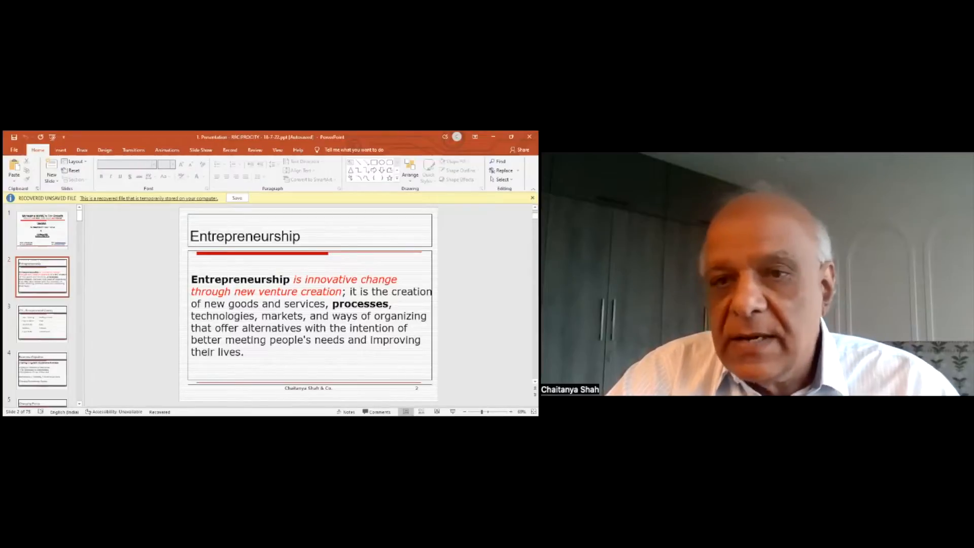
Show slide 3, GS – Entrepreneurial Journey, with stages from Idea – Start-up to Large Scale.
{"action": "left_click", "coordinate": [43, 324]}
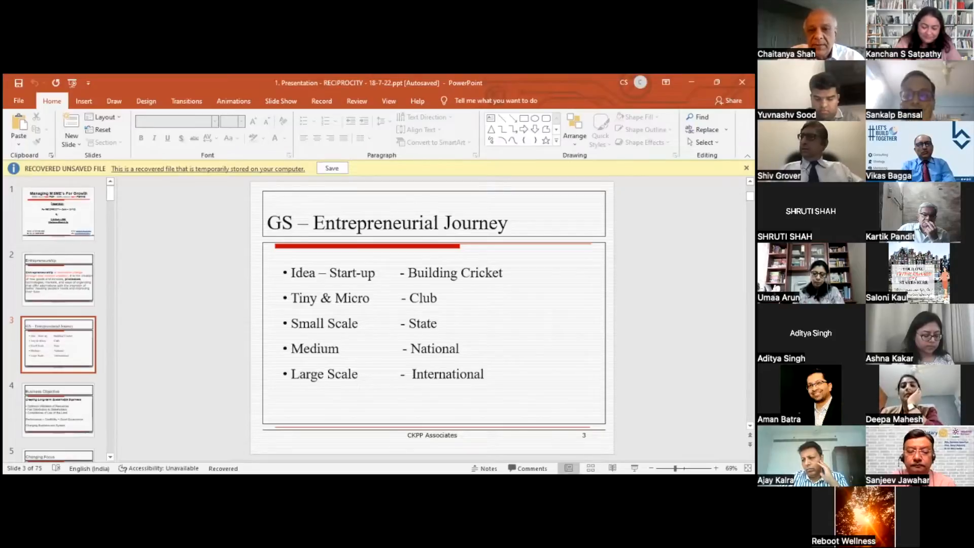
{"action": "left_click", "coordinate": [57, 412]}
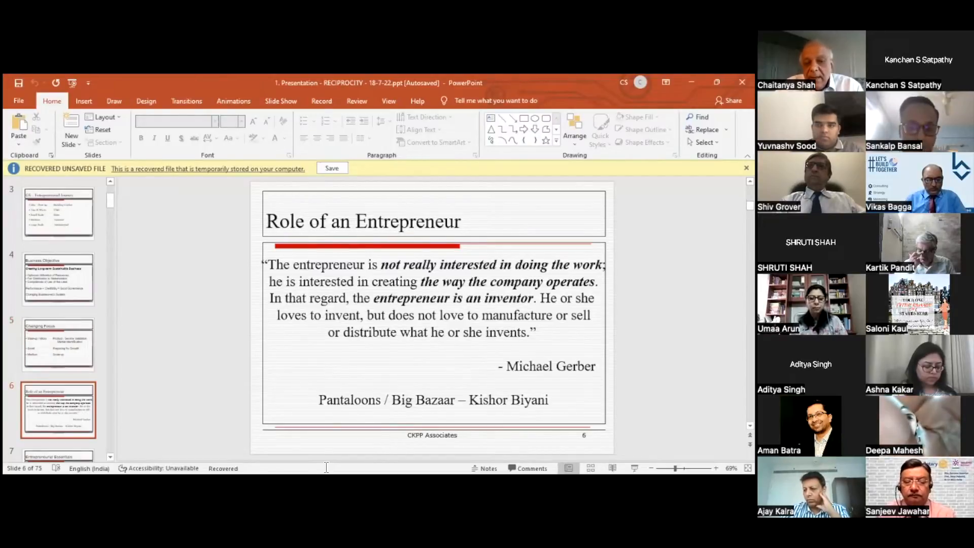
{"action": "mouse_move", "coordinate": [376, 366]}
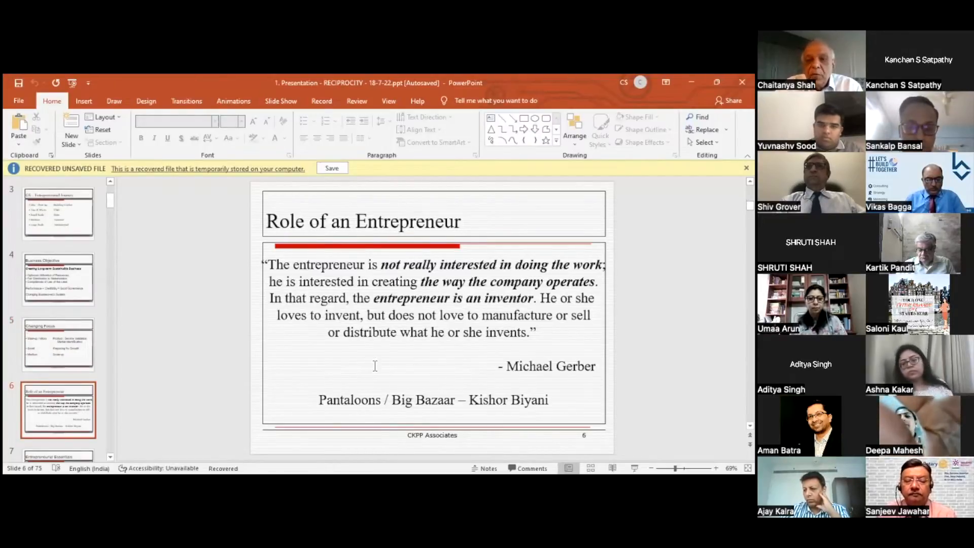
{"action": "mouse_move", "coordinate": [382, 359]}
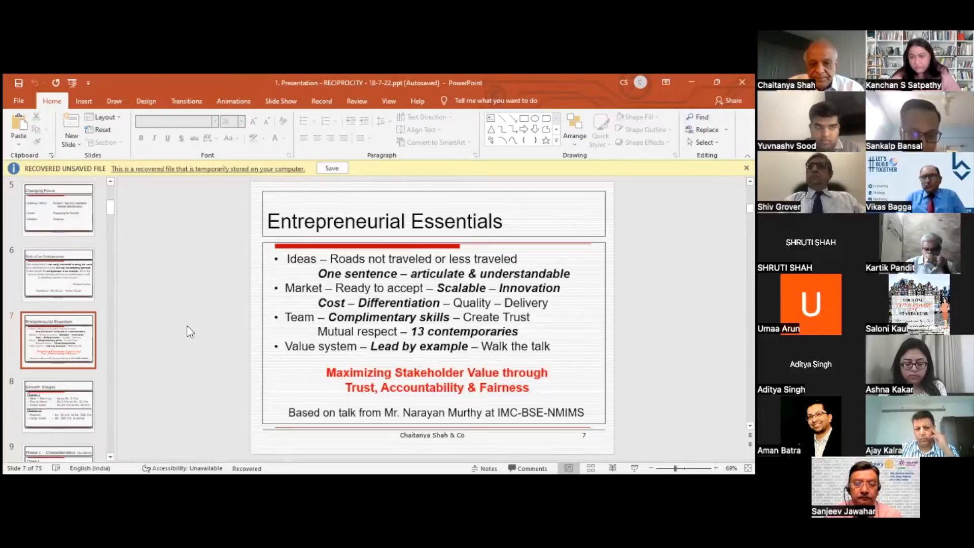
Show slide 9, Phase I – Characteristics (Rs.50Crs), from the thumbnail pane.
{"action": "left_click", "coordinate": [58, 405]}
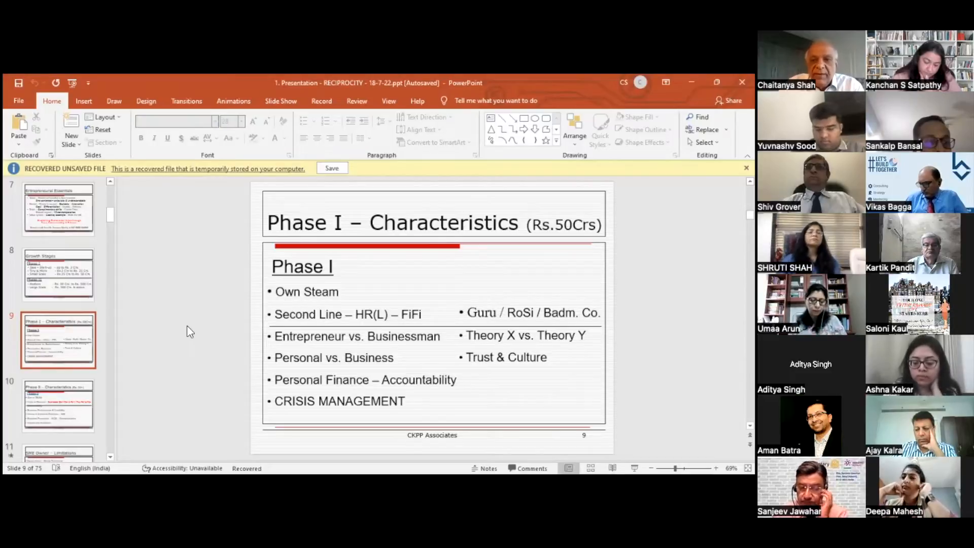
{"action": "left_click", "coordinate": [58, 406]}
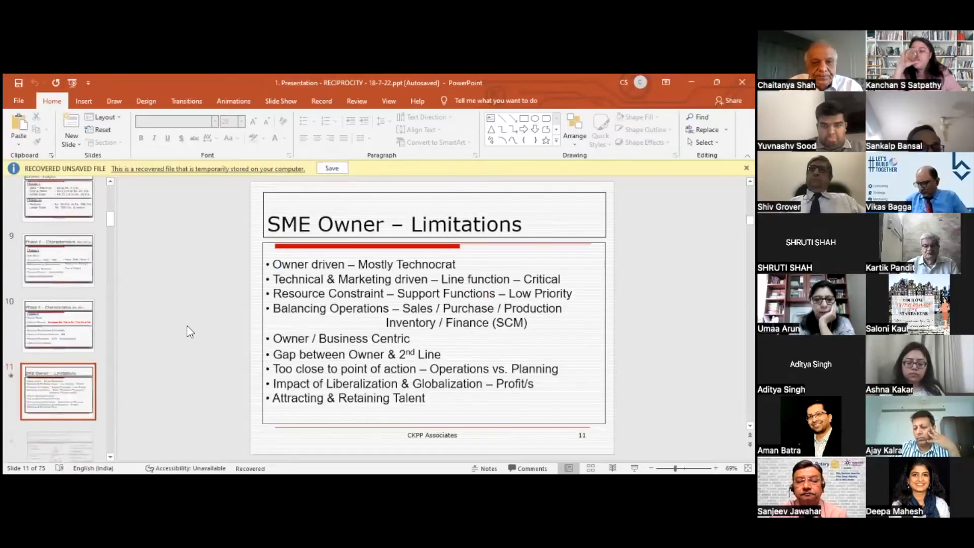
Scroll the thumbnail pane down while staying on slide 11, SME Owner – Limitations.
{"action": "scroll", "scroll_direction": "down", "scroll_amount": 3}
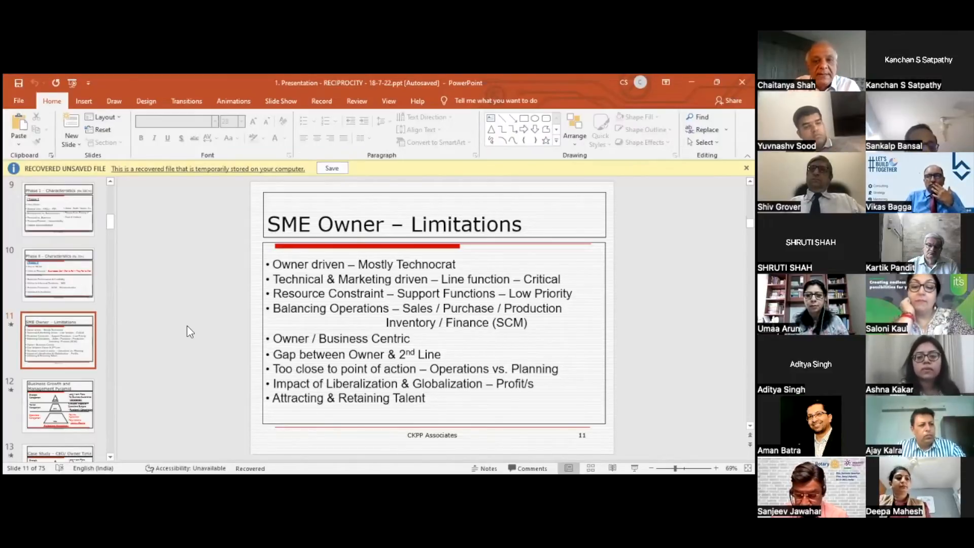
Show slide 13, Case Study – CEO/ Owner Time, with its management pyramid.
{"action": "left_click", "coordinate": [58, 404]}
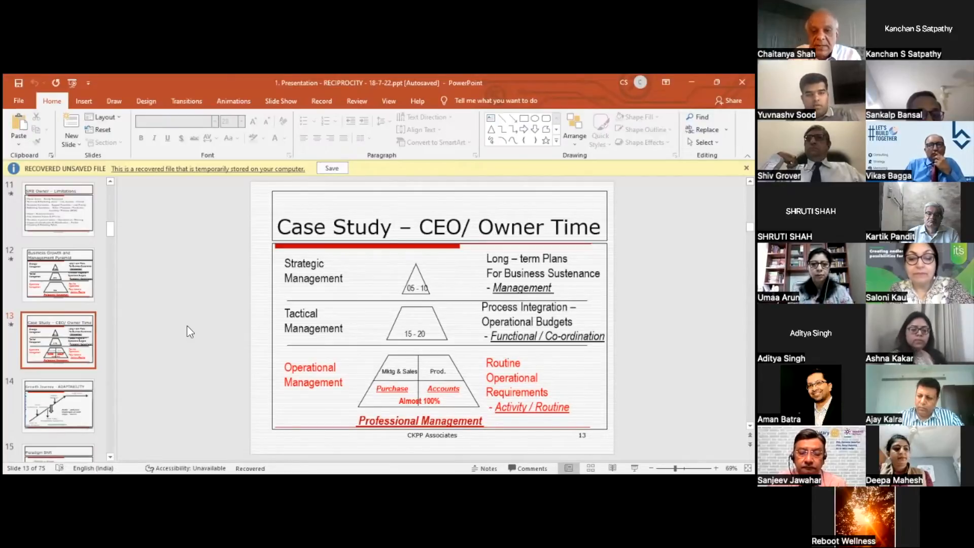
{"action": "left_click", "coordinate": [58, 406]}
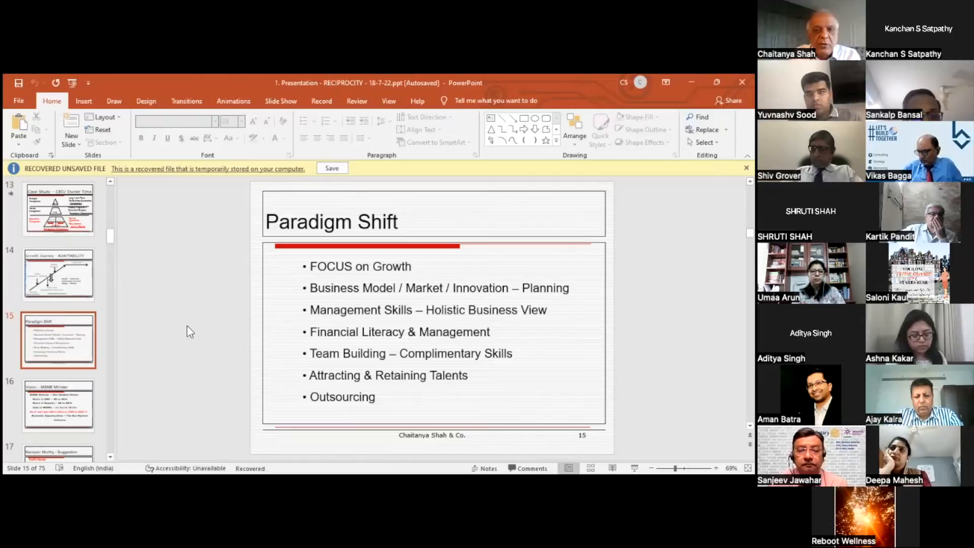
{"action": "left_click", "coordinate": [59, 406]}
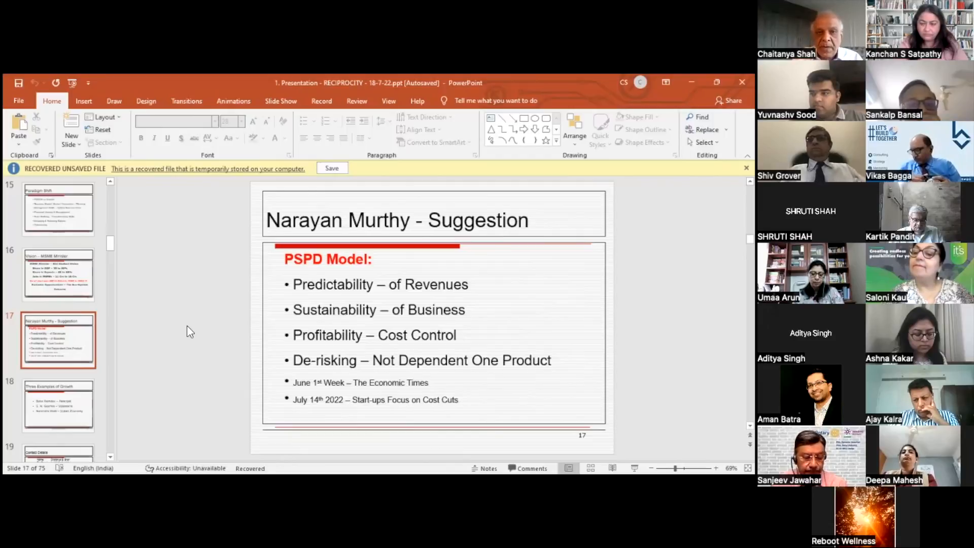
Show slide 18, Three Examples of Growth: Patanjali, Vipassana and the Indian Economy.
{"action": "left_click", "coordinate": [58, 404]}
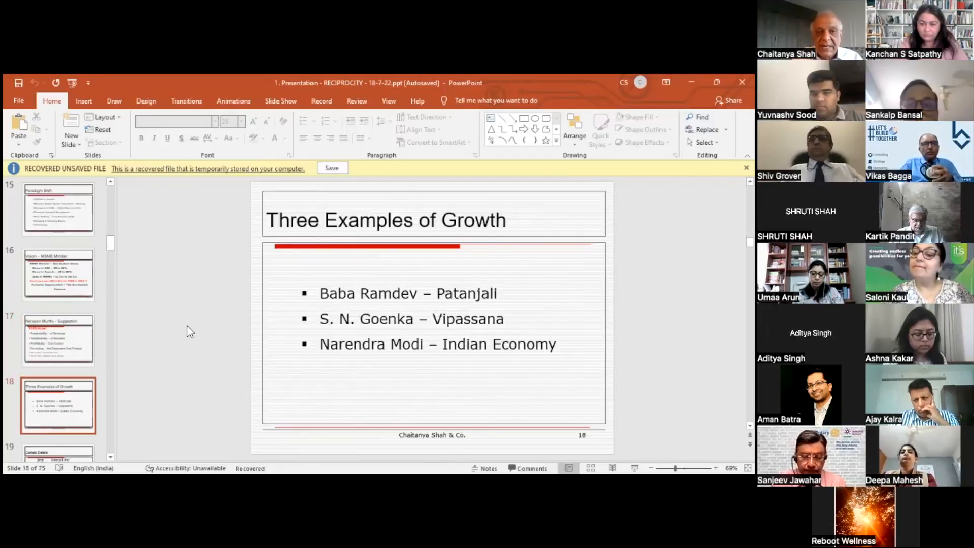